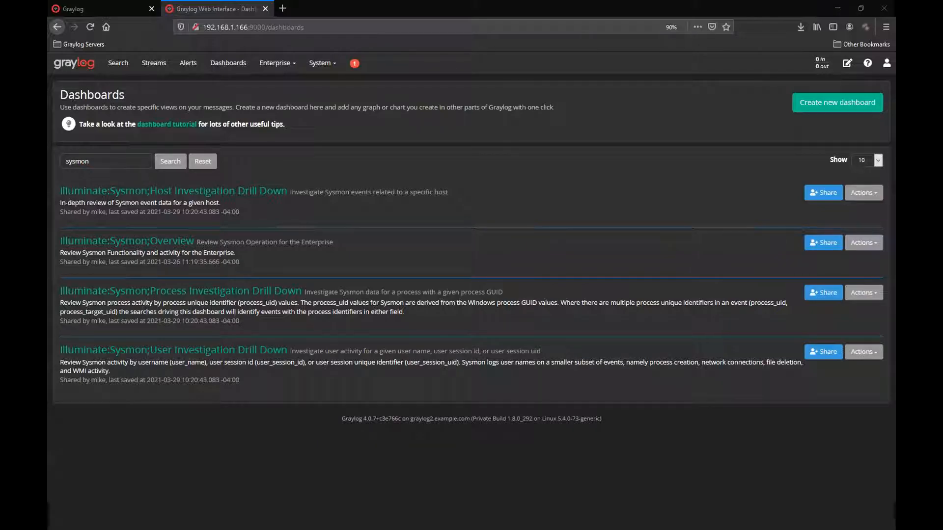
mouse_move(192, 4)
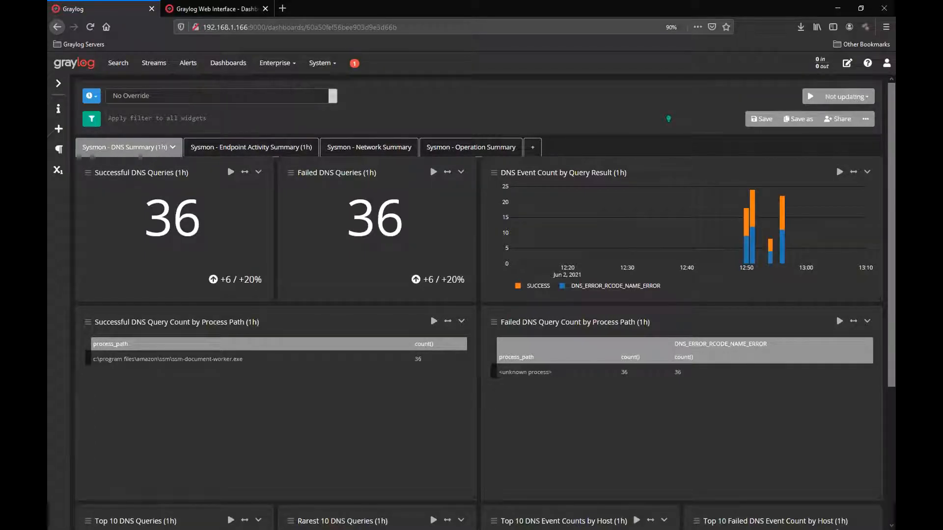
- Scroll through the DNS Summary charts, then show the Endpoint Activity Summary with 972 endpoint events
scroll("down", 3)
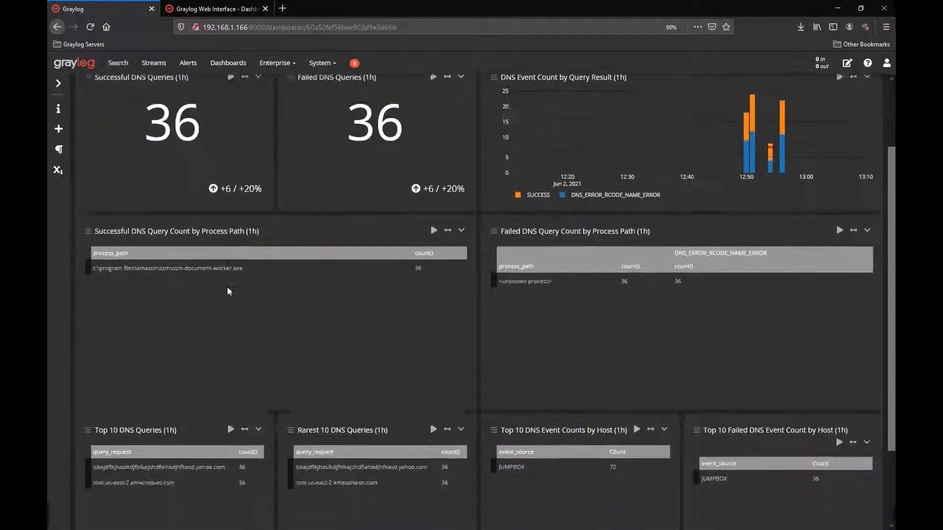
scroll("down", 3)
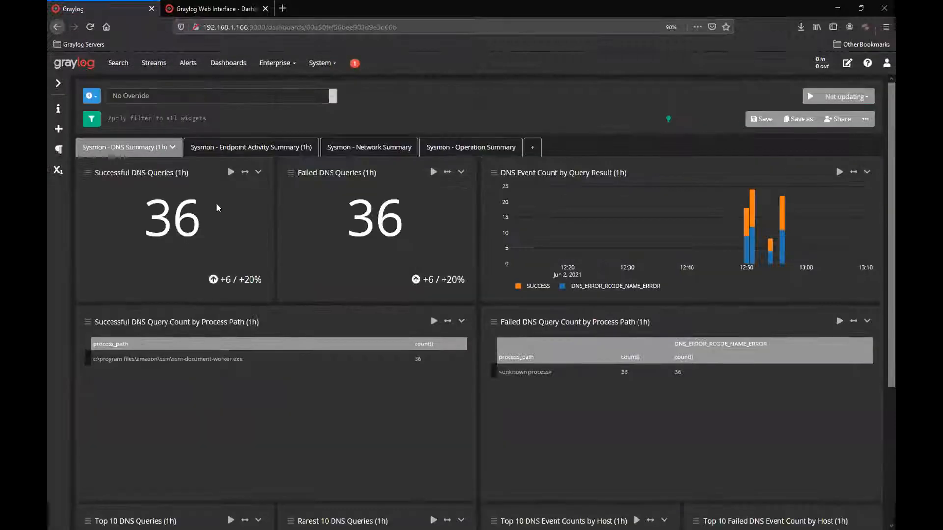
left_click(248, 147)
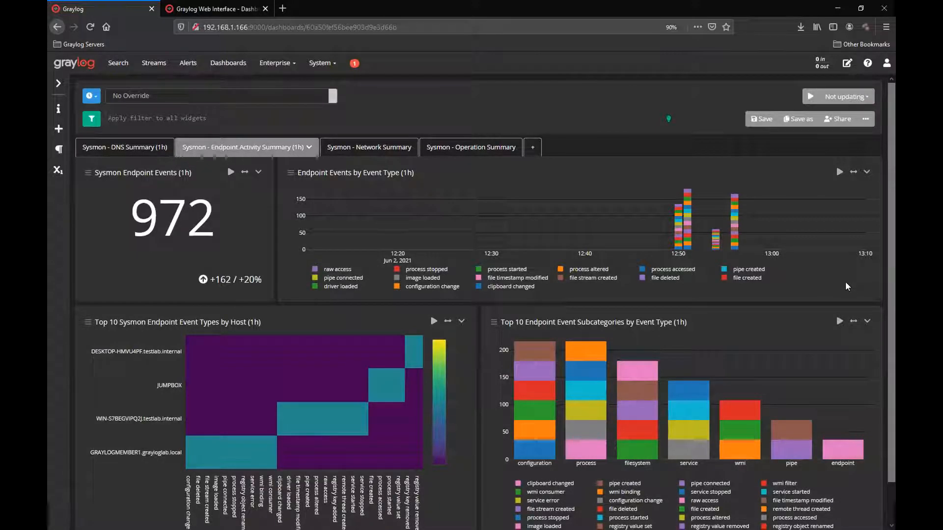
scroll("down", 3)
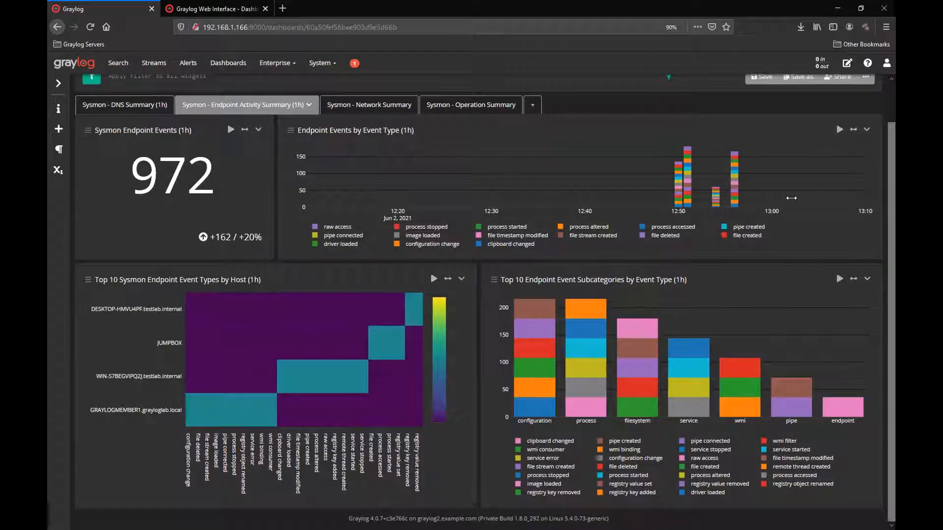
mouse_move(361, 111)
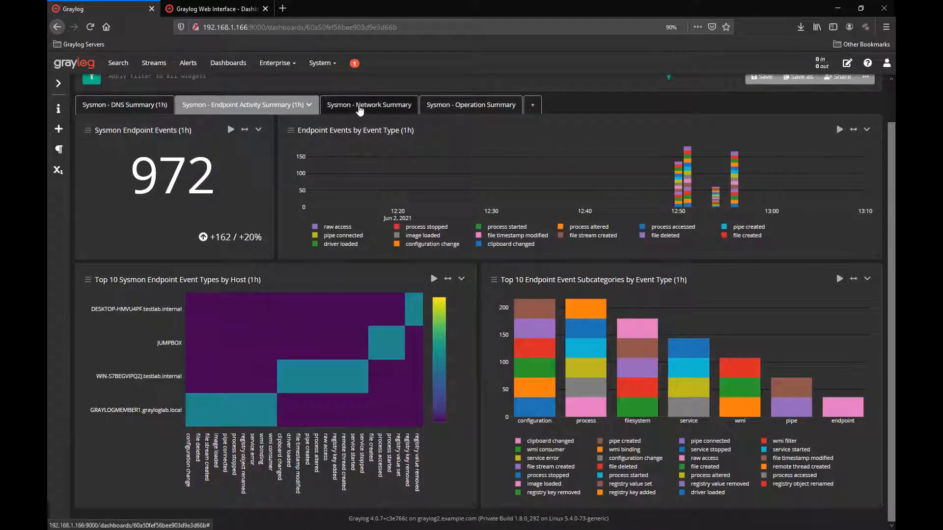
- Review the Network Summary, then show the Operation Summary with hosts reporting and Sysmon error counts
left_click(369, 104)
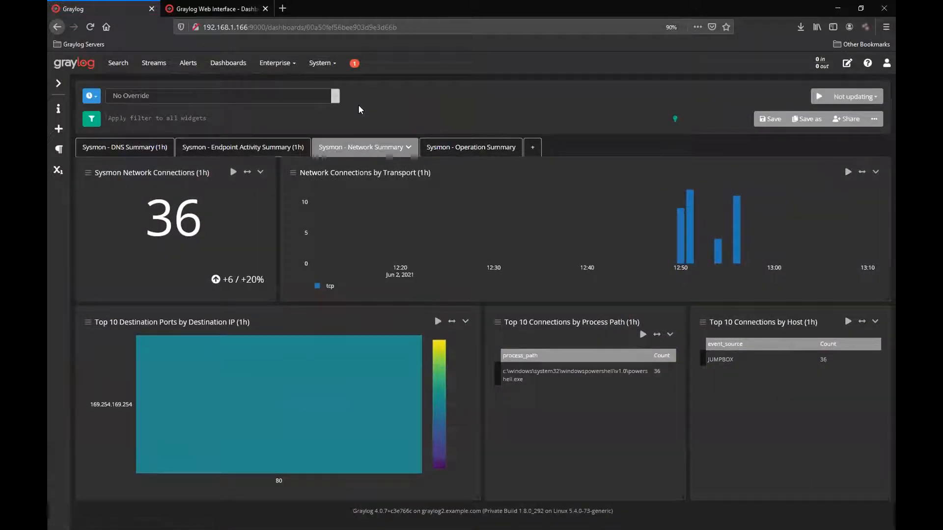
mouse_move(601, 342)
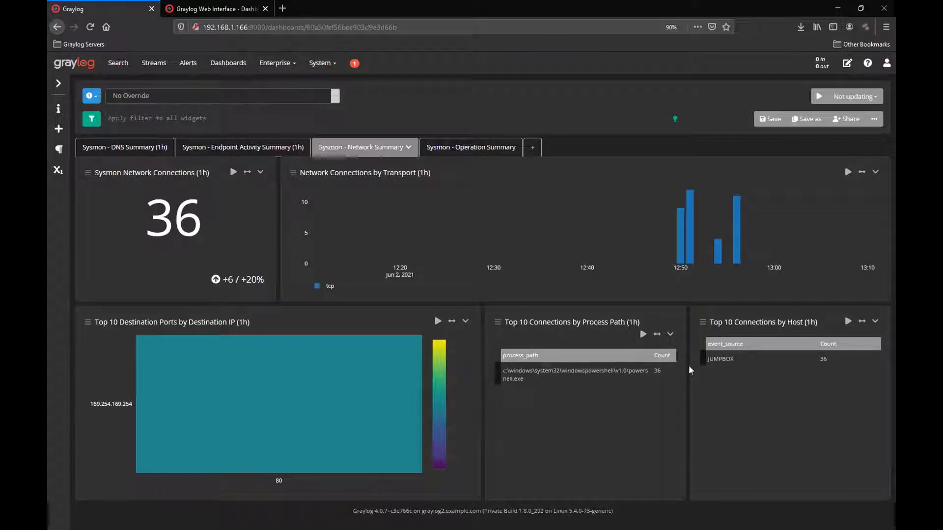
mouse_move(790, 404)
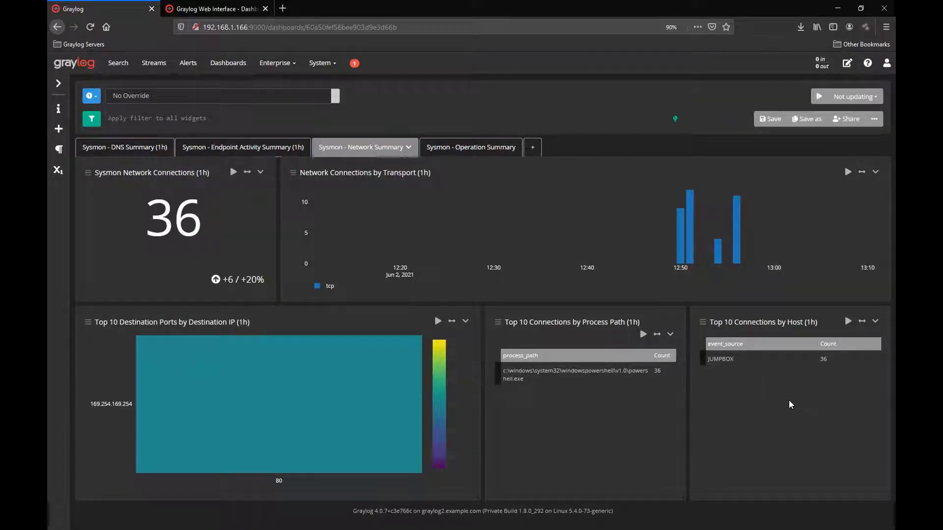
mouse_move(804, 460)
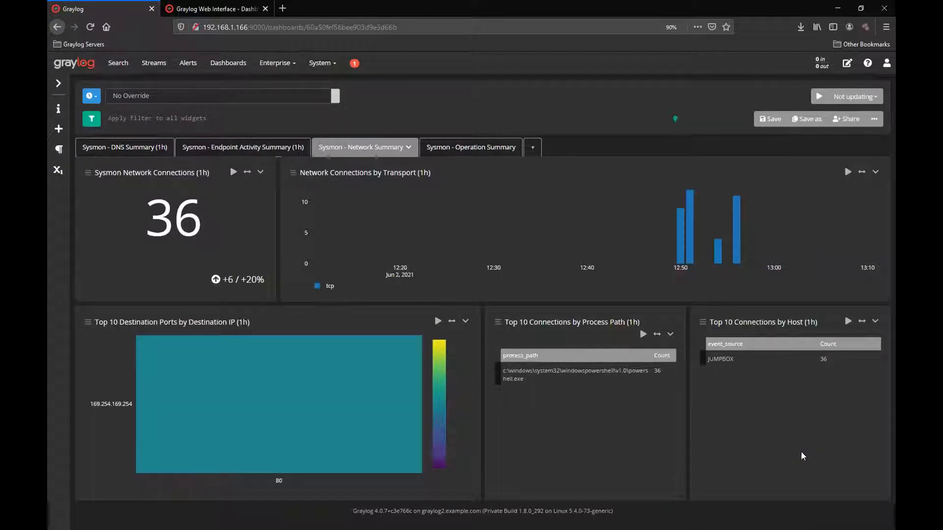
mouse_move(500, 263)
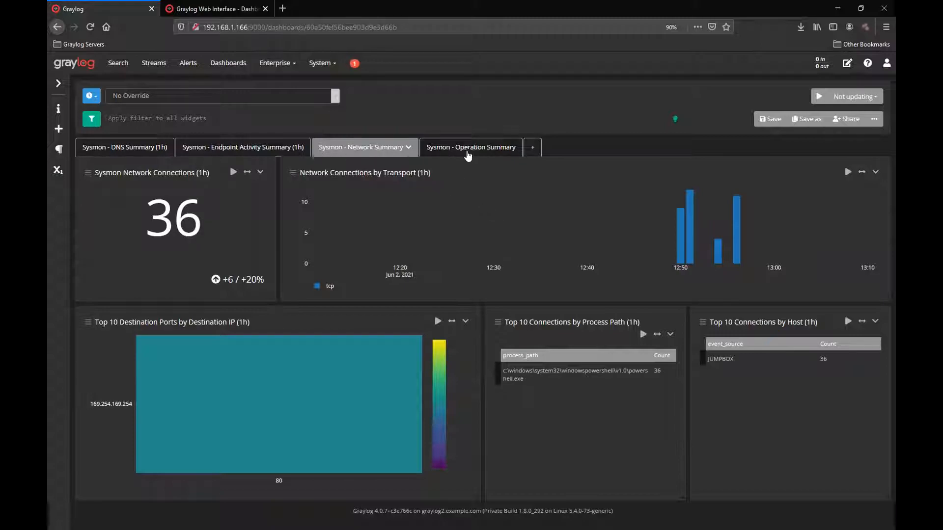
left_click(470, 147)
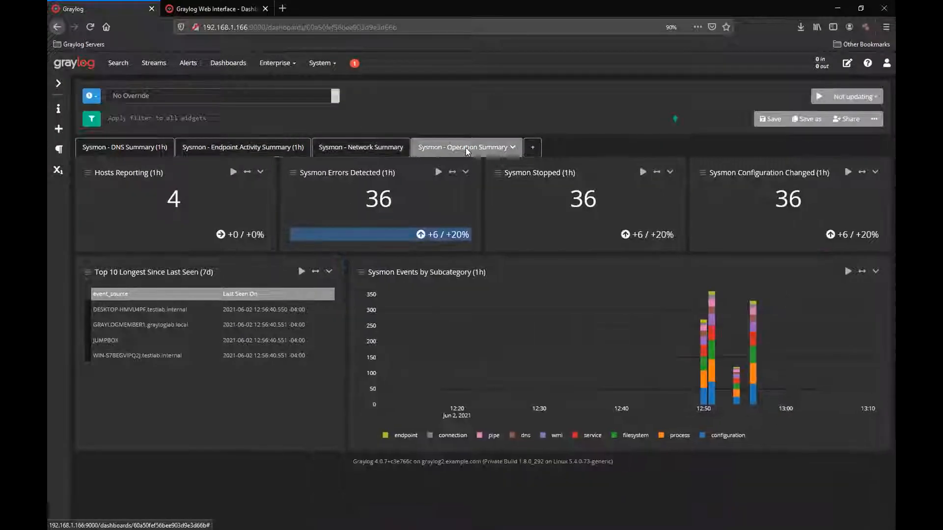
mouse_move(663, 95)
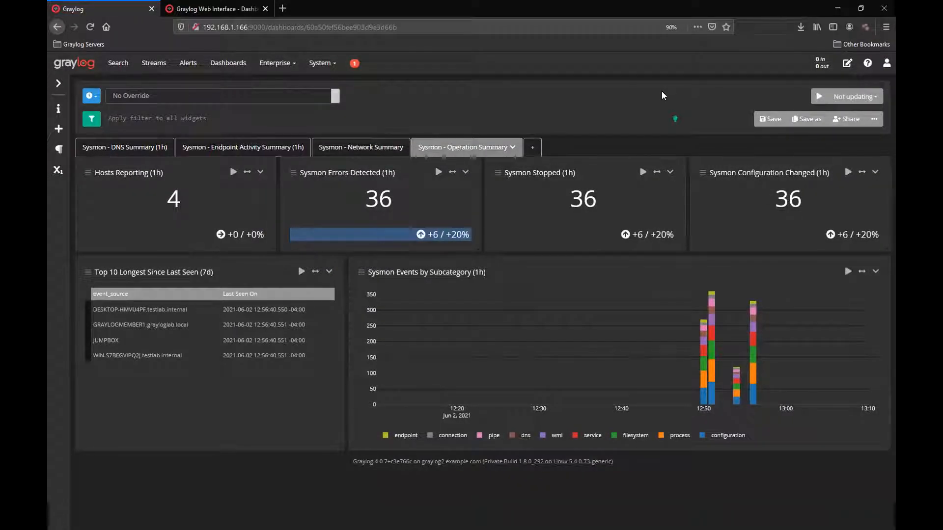